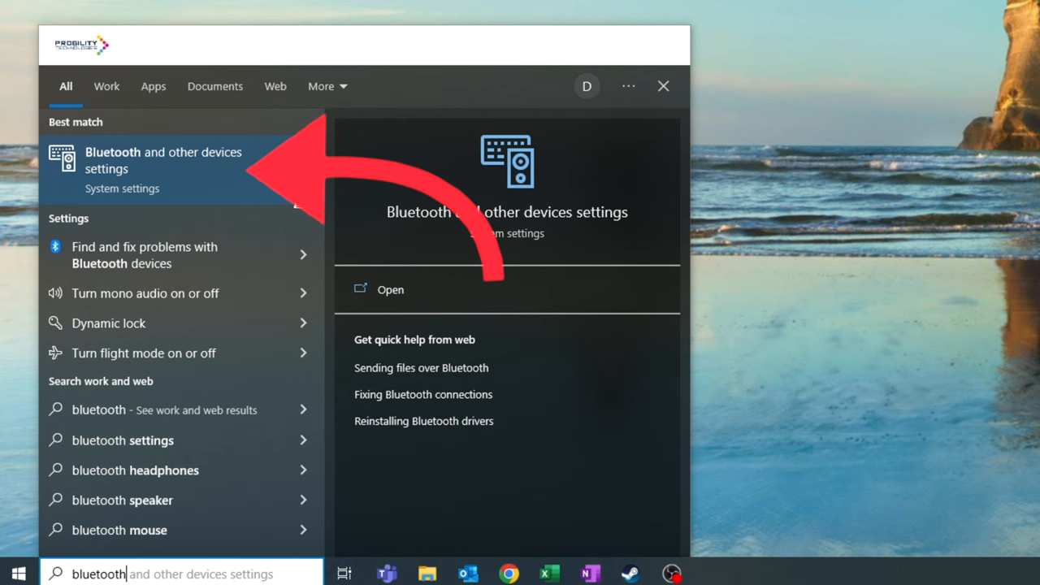
- Open the 'Bluetooth and other devices settings' result from the Start search for 'bluetooth'
click(162, 161)
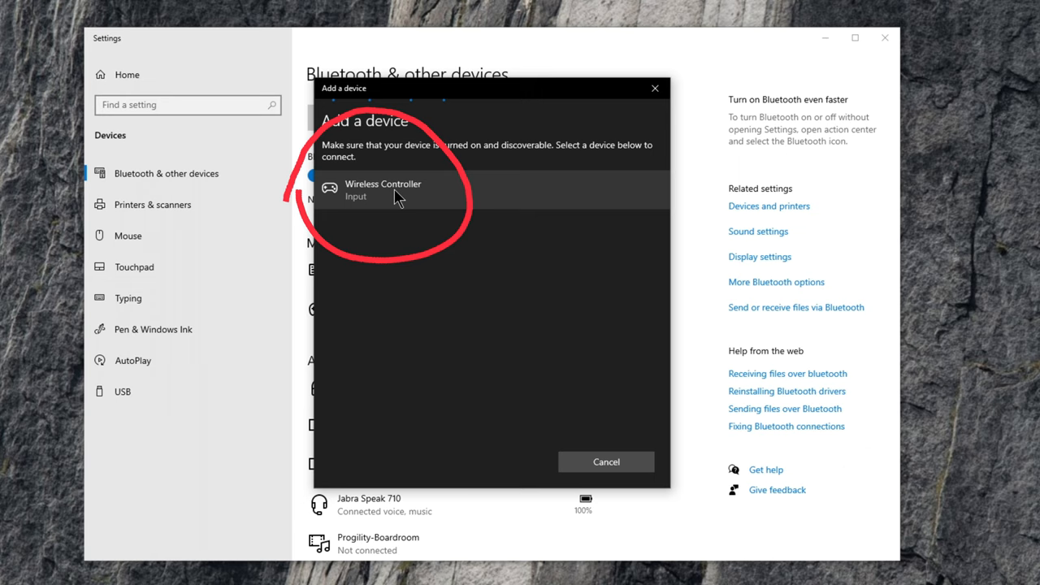
- Pair the Wireless Controller found in the Add a device Bluetooth scan
click(383, 188)
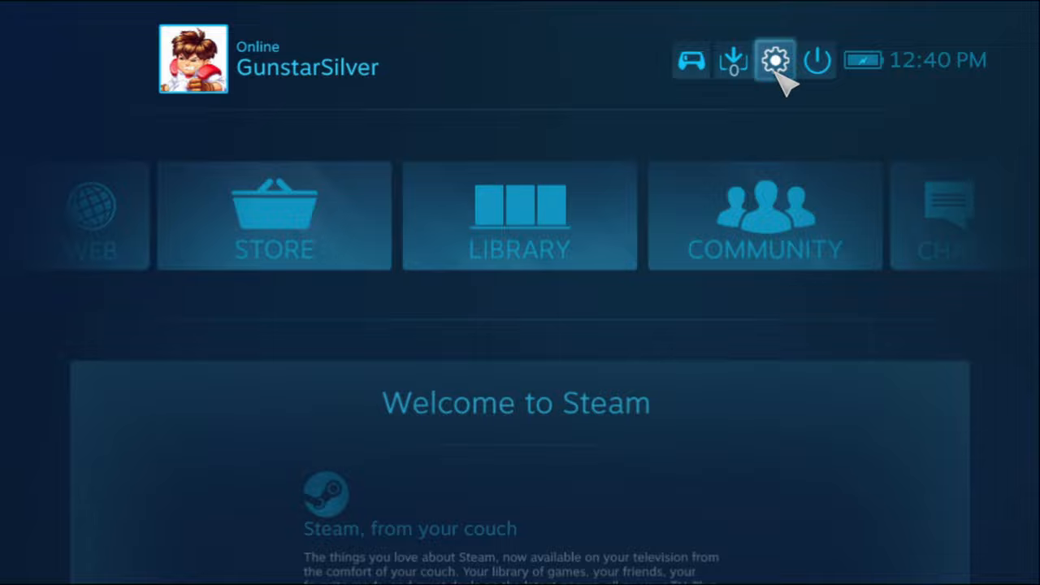
- Reach Controller Settings in Big Picture, listing the PlayStation 5 and PlayStation 4 controllers
click(773, 60)
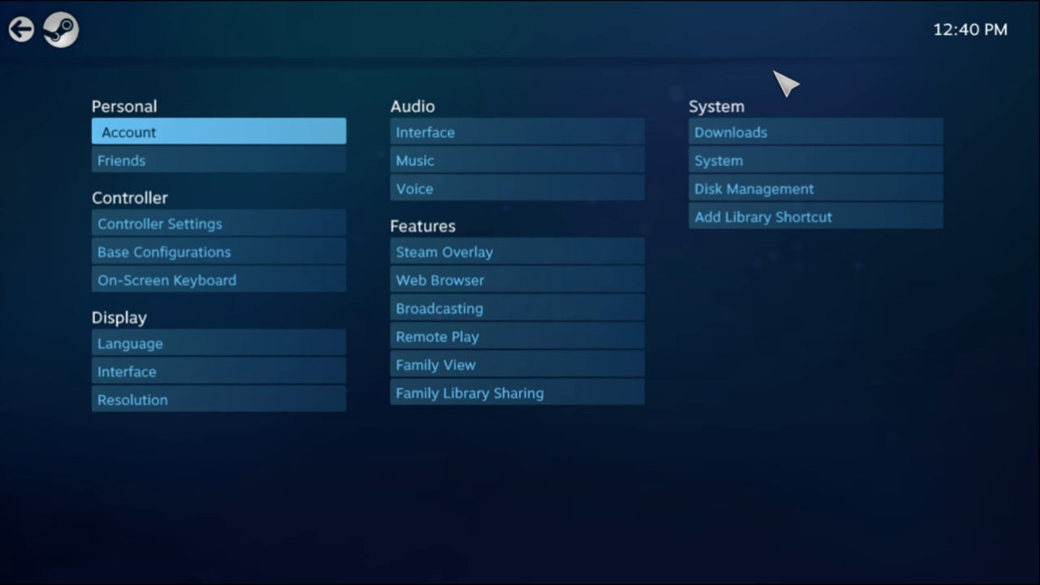
click(159, 224)
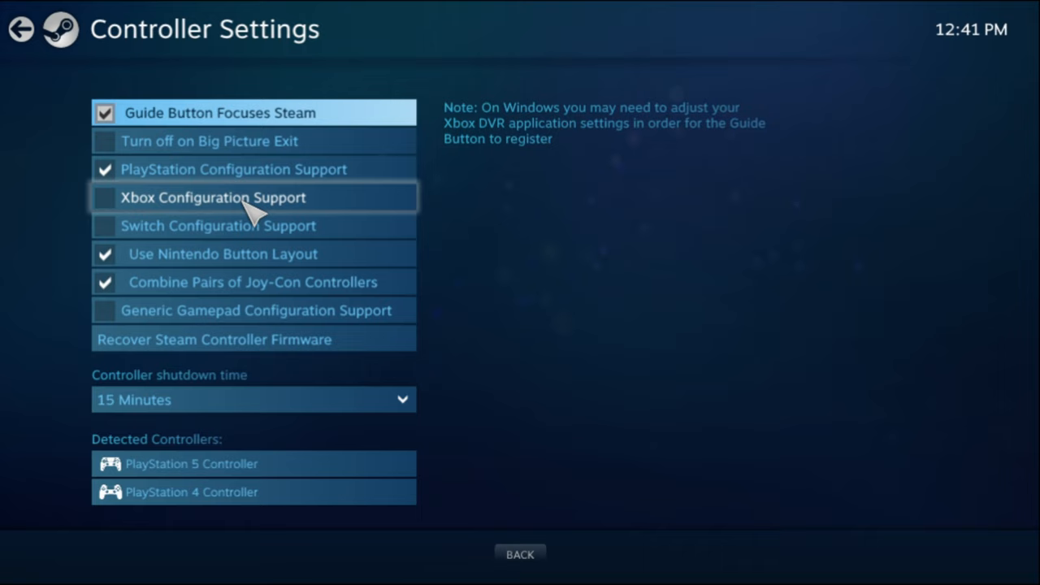
- Open Preferences for the detected PlayStation 4 Controller to reach its personalization options
click(192, 497)
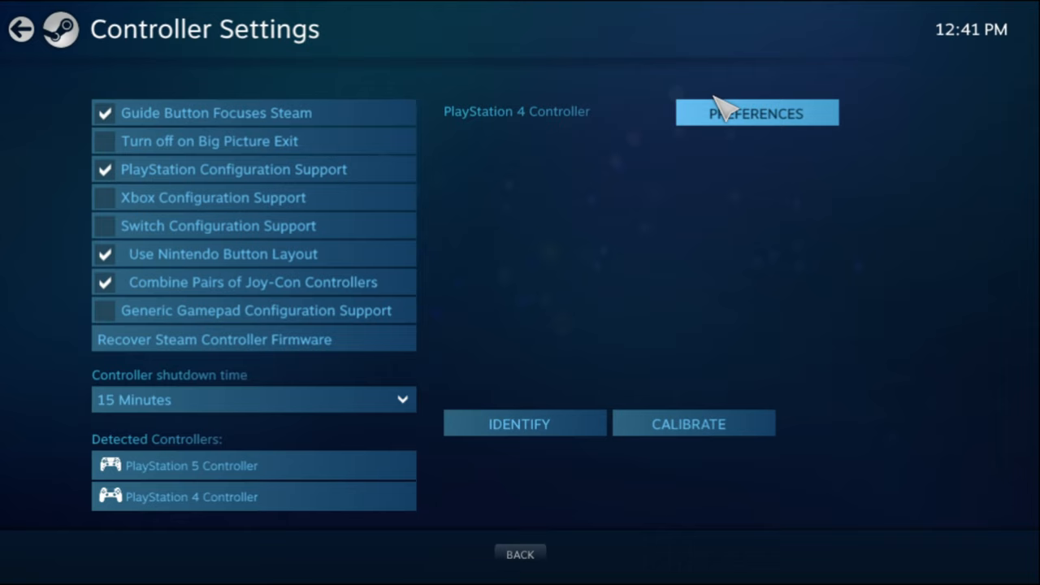
click(754, 112)
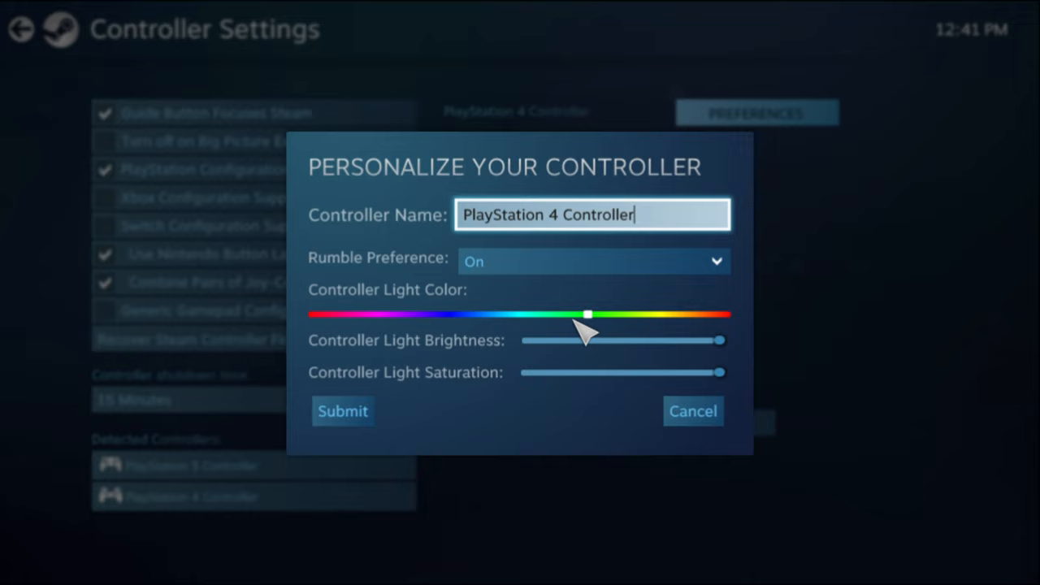
- Slide the PlayStation 4 Controller Light Color to a new hue further along the spectrum
drag(588, 315, 662, 315)
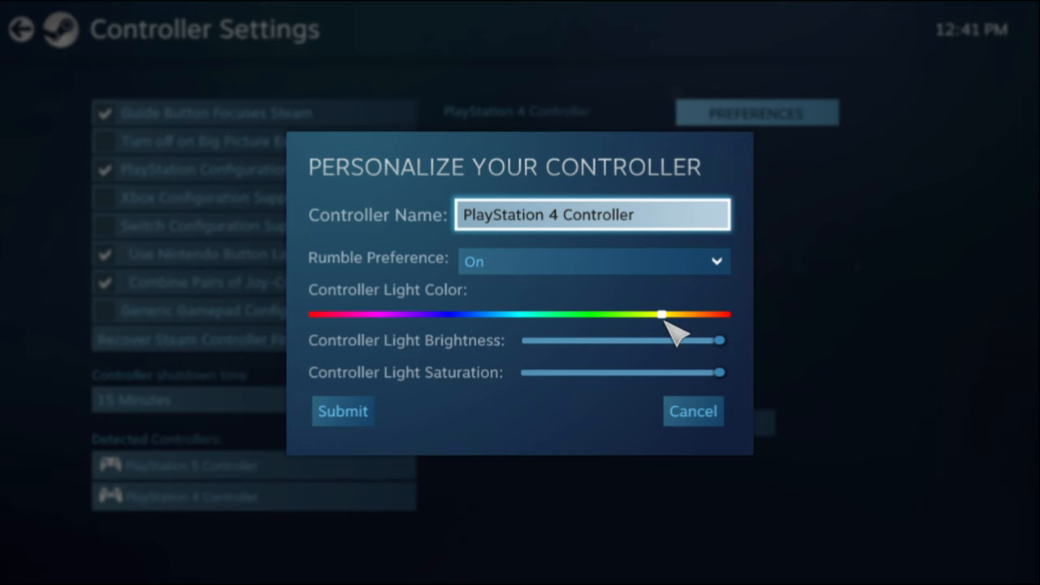